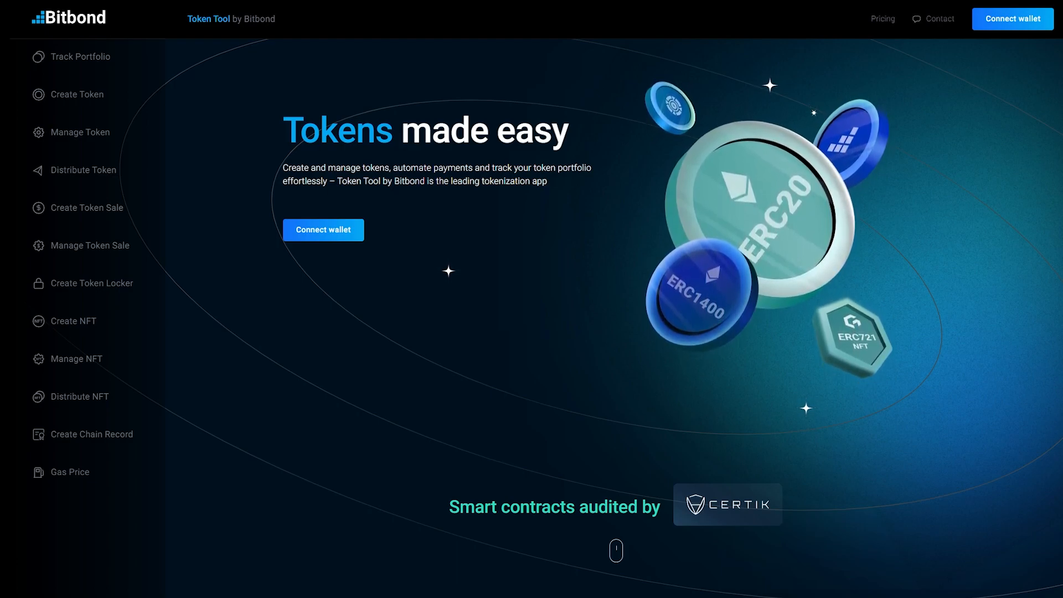
Finish the token creation confirmation in the wallet and go to the Distribute Token page.
{"action": "left_click", "coordinate": [76, 94]}
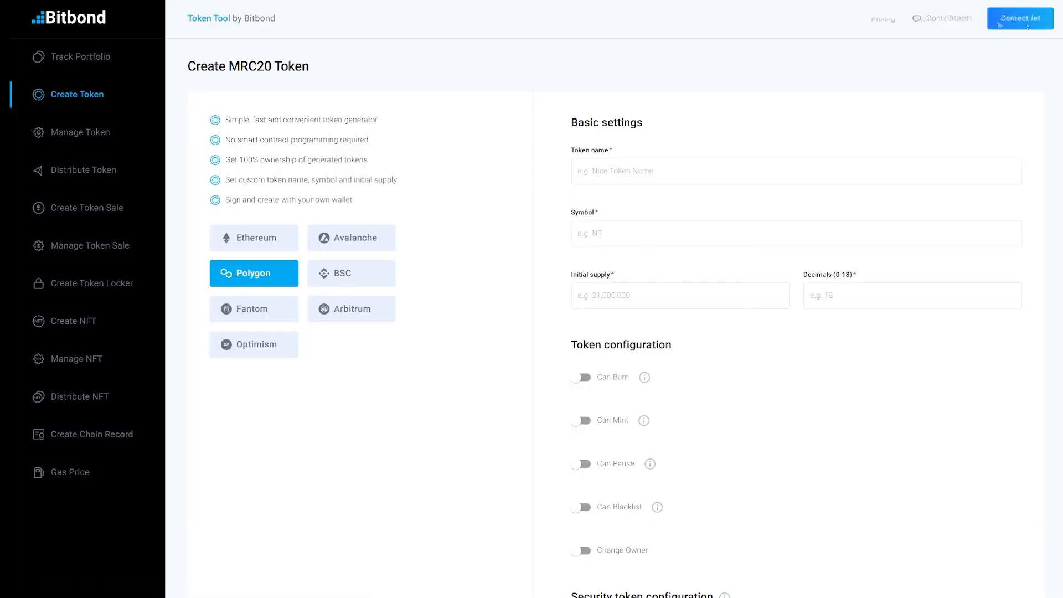
{"action": "type", "text": "1"}
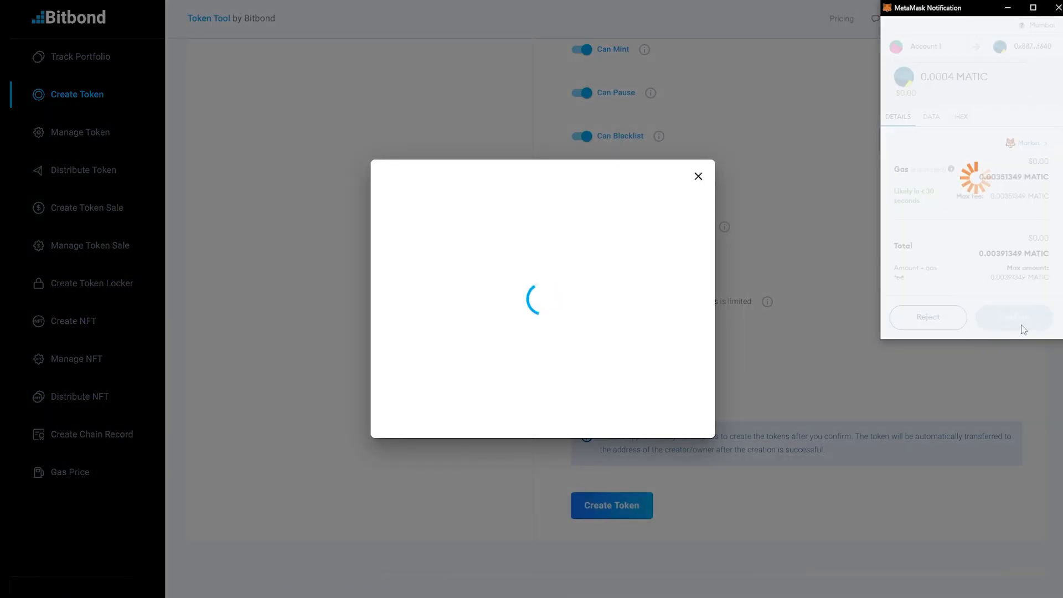
{"action": "left_click", "coordinate": [1013, 316]}
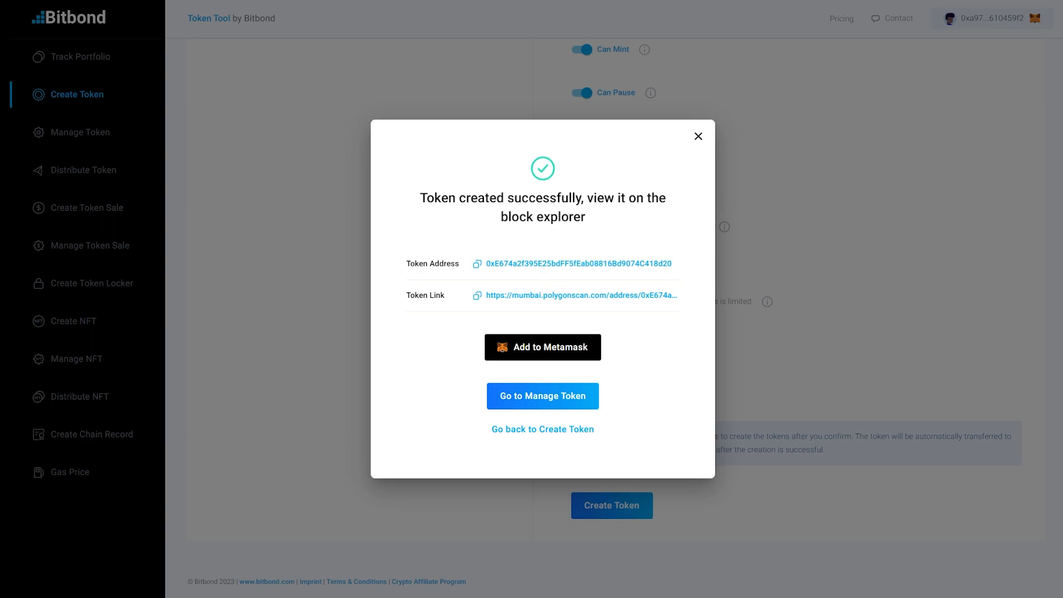
{"action": "left_click", "coordinate": [698, 136]}
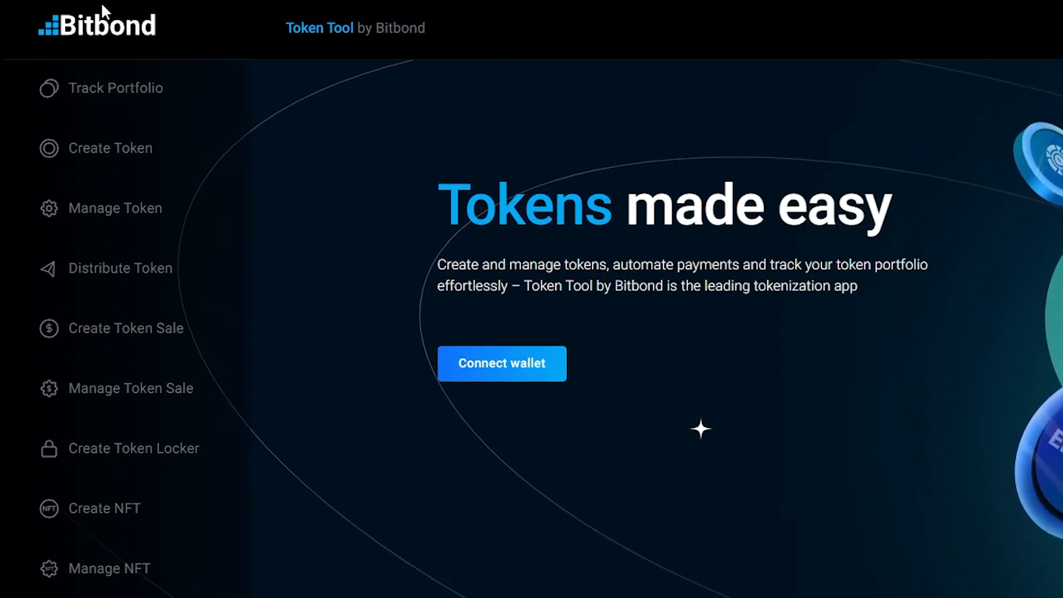
{"action": "mouse_move", "coordinate": [112, 282]}
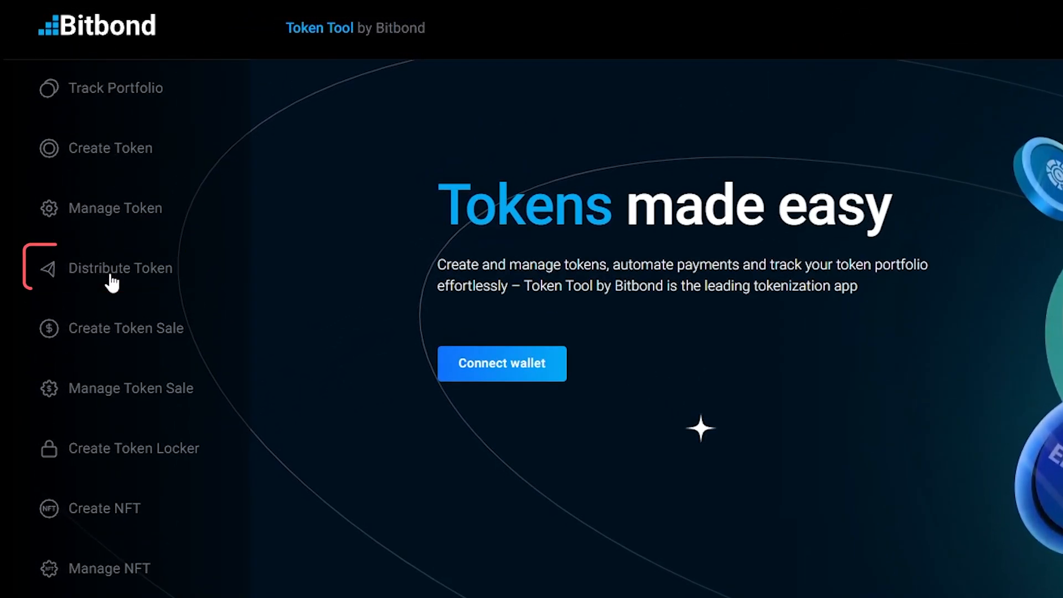
{"action": "left_click", "coordinate": [119, 267]}
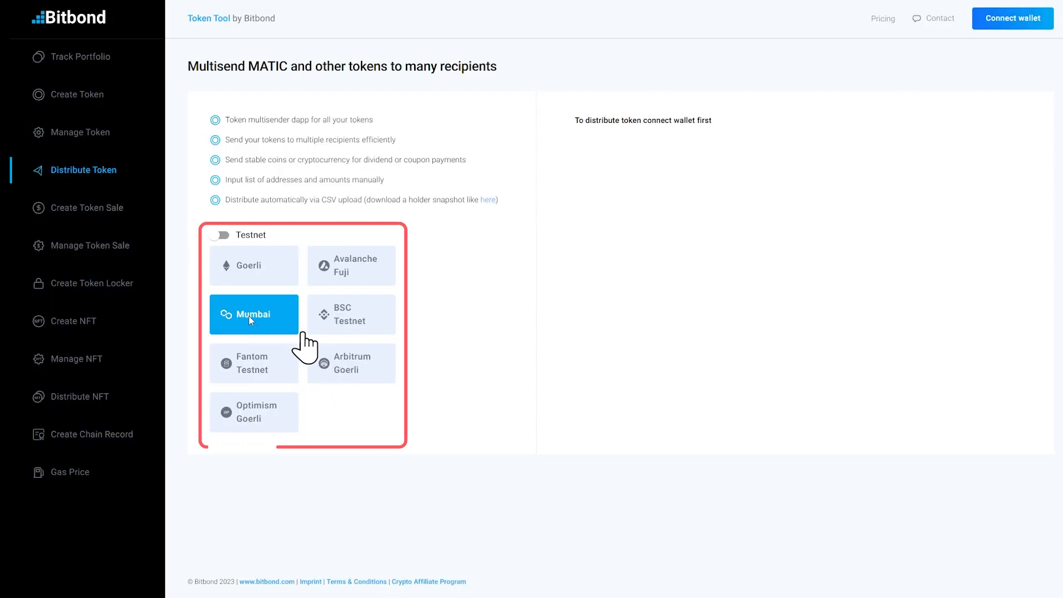
On Mumbai testnet with TST selected, manually enter the recipient addresses with 64 TST each.
{"action": "left_click", "coordinate": [1011, 19]}
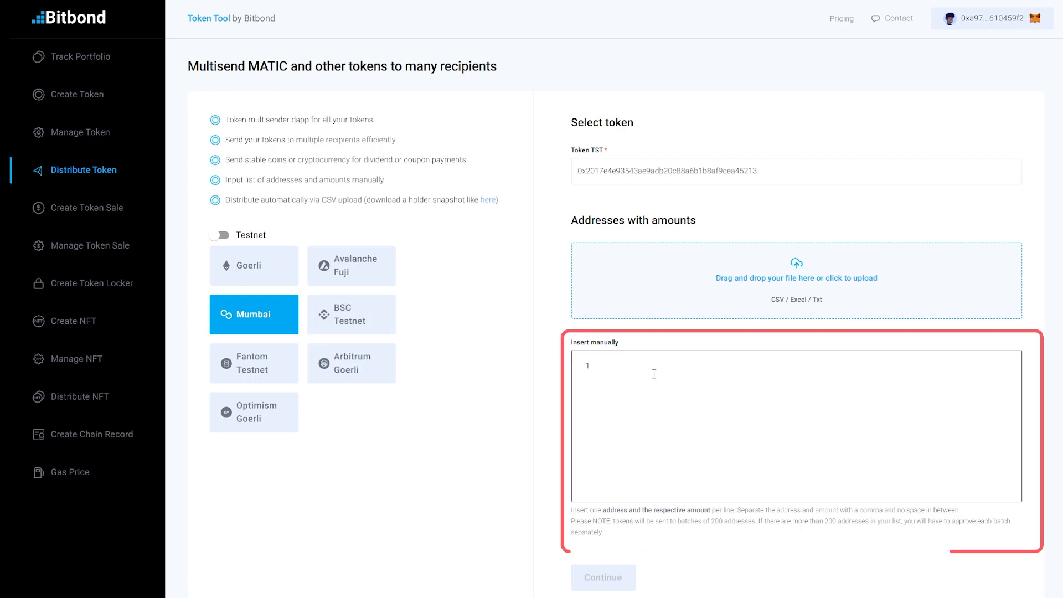
{"action": "type", "text": "0x53c23c9d7fa6468f3c99c45791998e259baa32cd,64"}
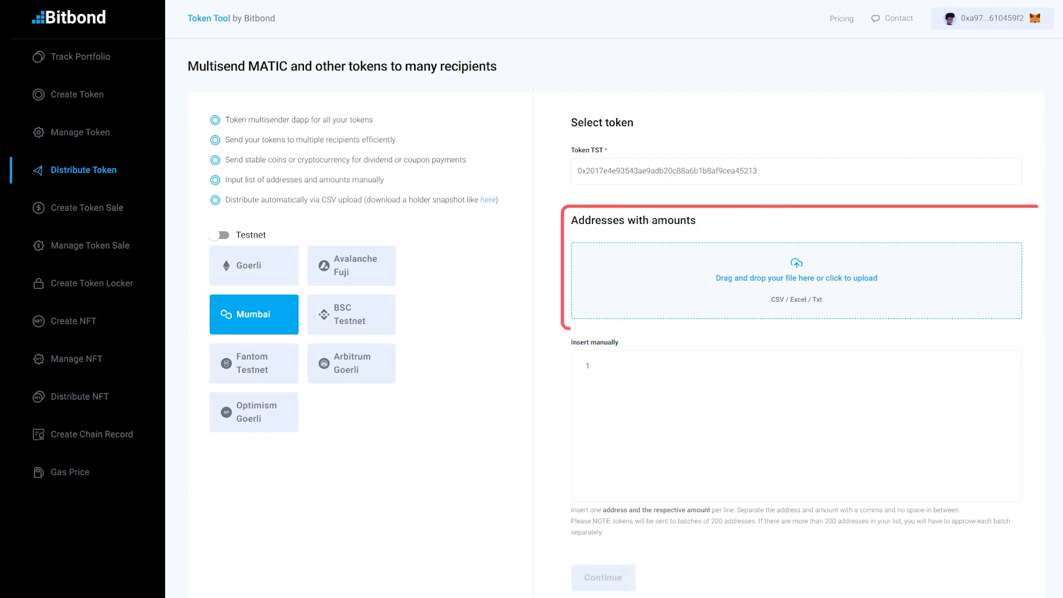
{"action": "type", "text": "0x53c23c9d7fa6468f3c99c45791998e259baa32cd,64"}
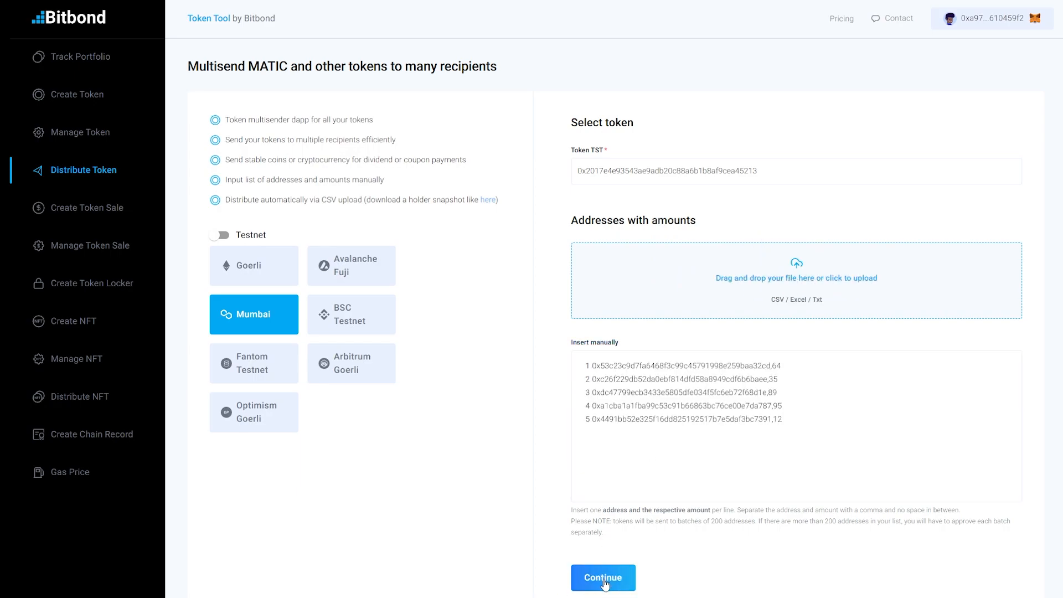
Continue to the summary, approve the TST distribution and confirm the transfer in MetaMask.
{"action": "left_click", "coordinate": [602, 577]}
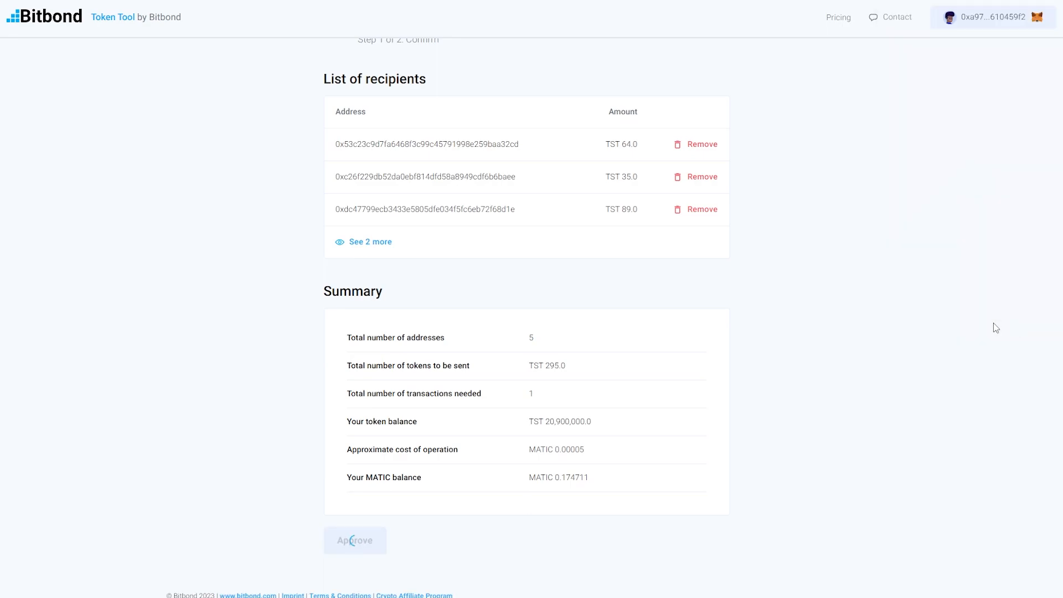
{"action": "left_click", "coordinate": [354, 540]}
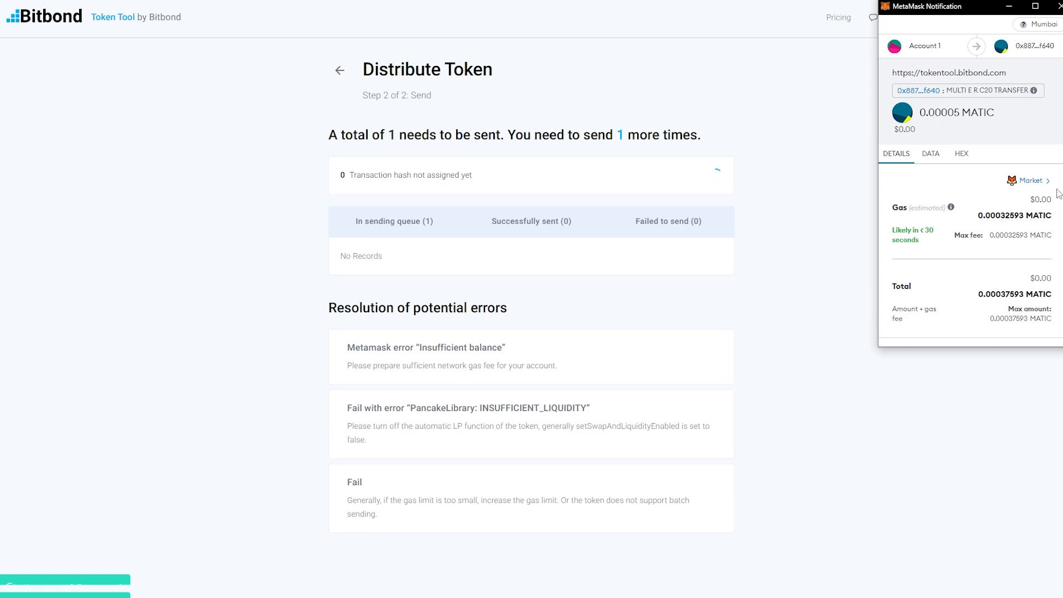
{"action": "left_click", "coordinate": [1015, 324]}
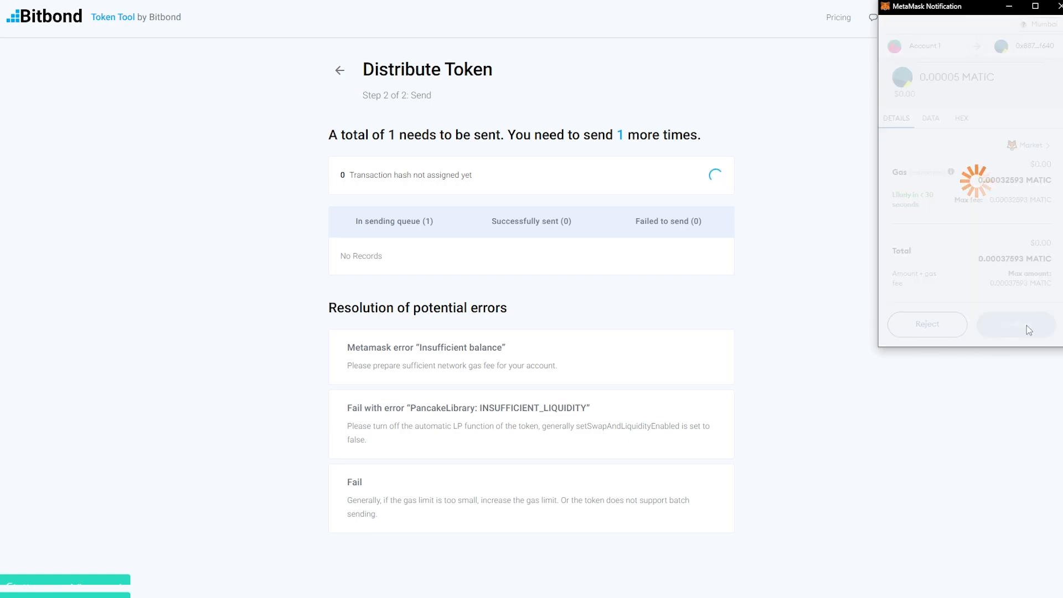
{"action": "left_click", "coordinate": [1015, 324]}
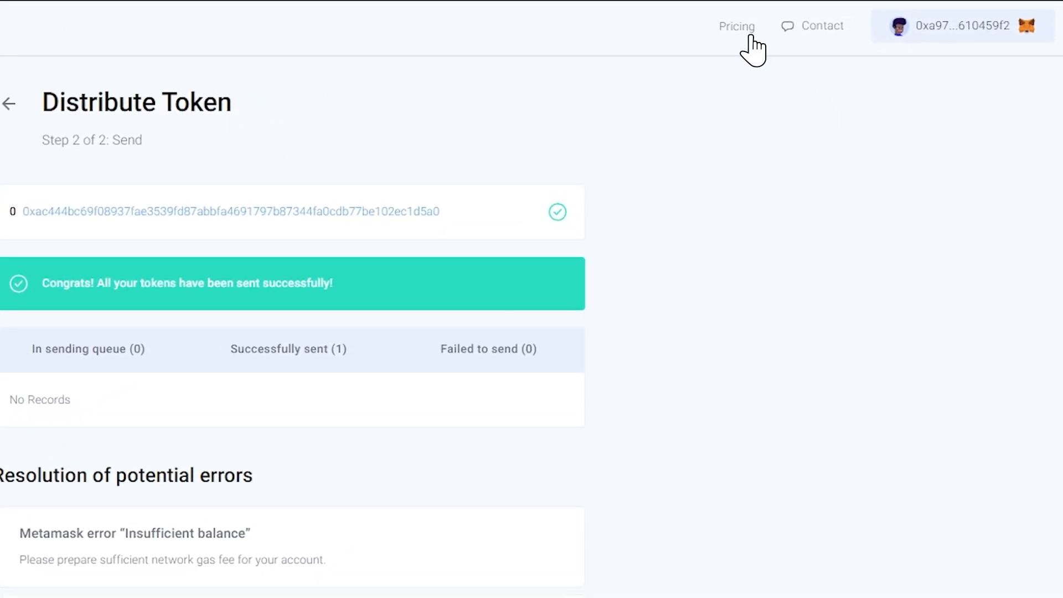
Visit Pricing, then scroll the home page down to the Join our community section.
{"action": "left_click", "coordinate": [736, 26]}
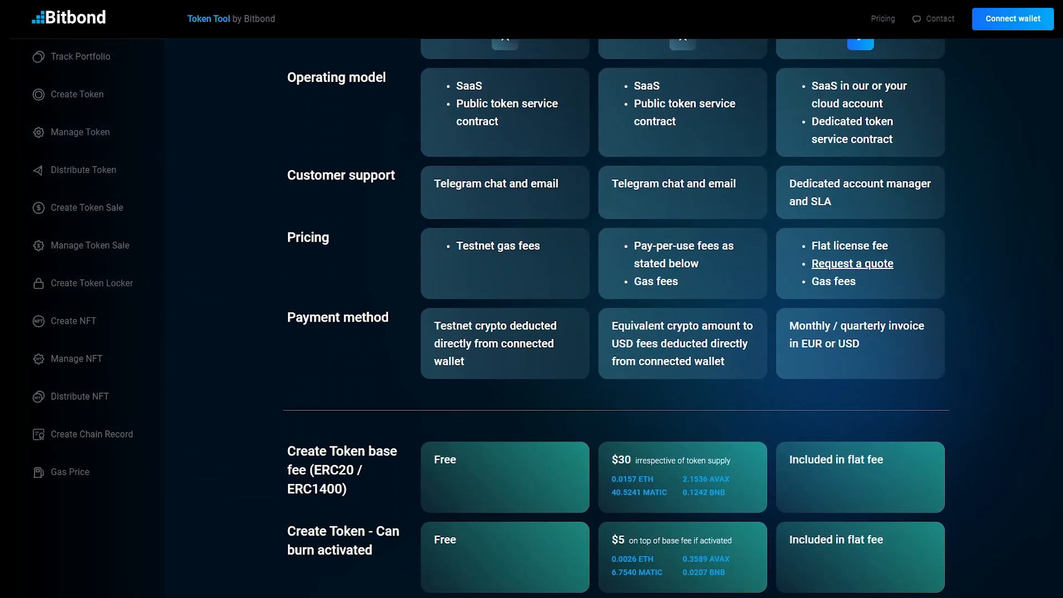
{"action": "scroll", "scroll_direction": "down", "scroll_amount": 3}
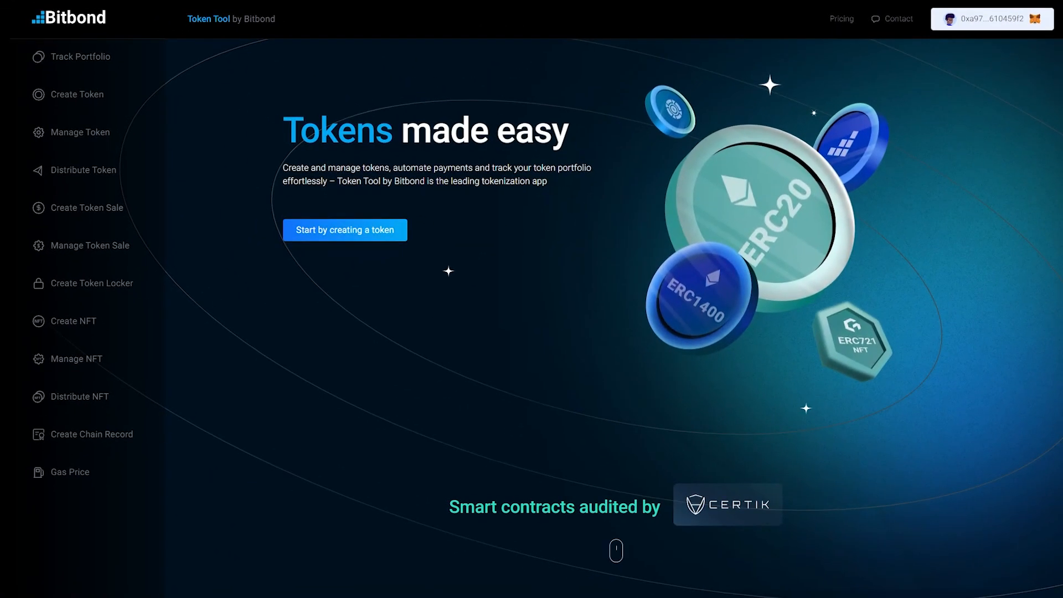
{"action": "scroll", "scroll_direction": "down", "scroll_amount": 3}
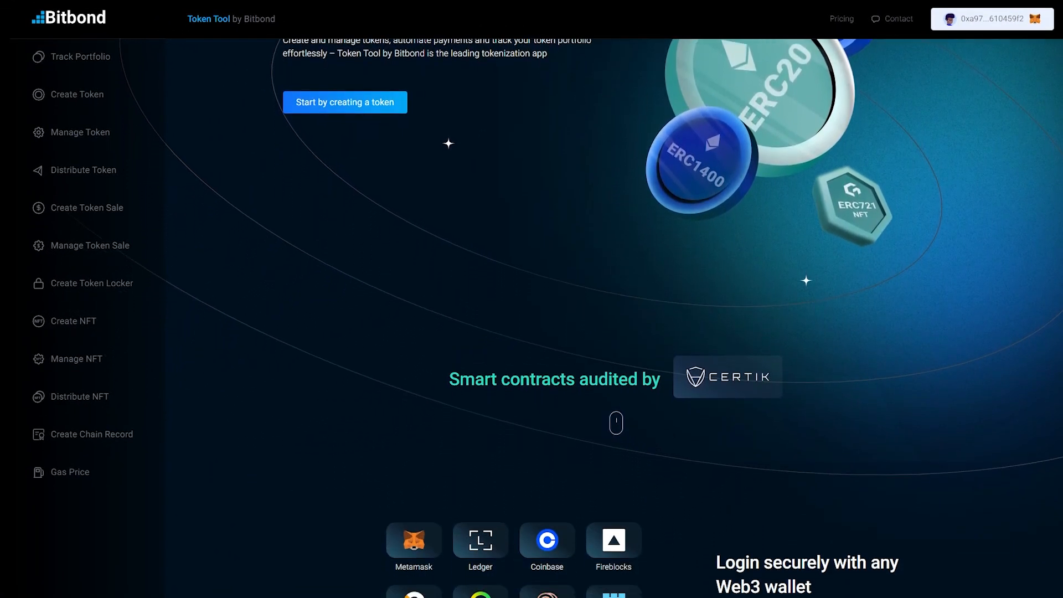
{"action": "scroll", "scroll_direction": "down", "scroll_amount": 3}
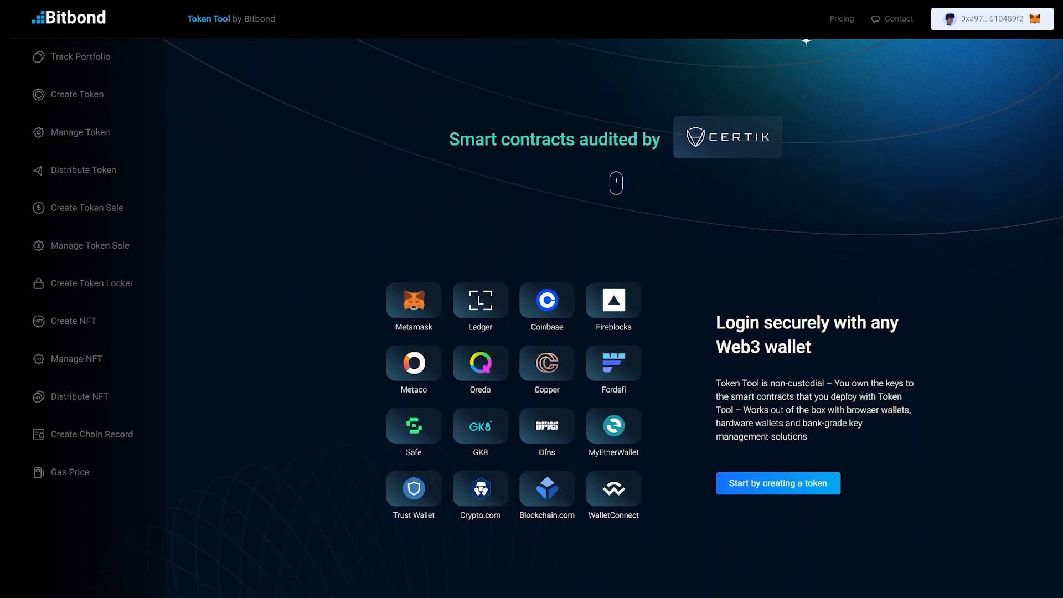
{"action": "scroll", "scroll_direction": "down", "scroll_amount": 3}
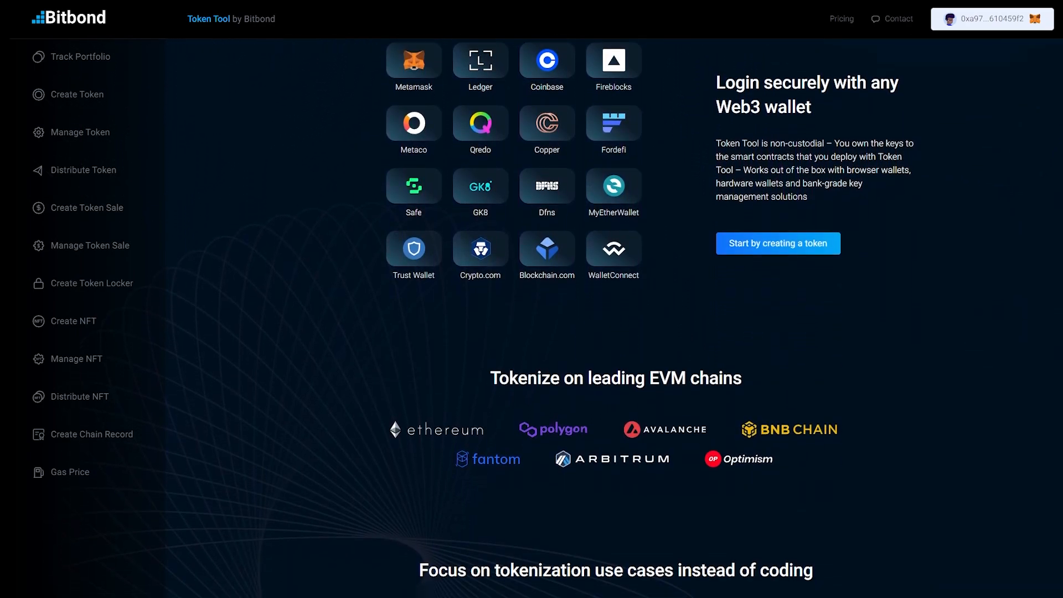
{"action": "scroll", "scroll_direction": "down", "scroll_amount": 3}
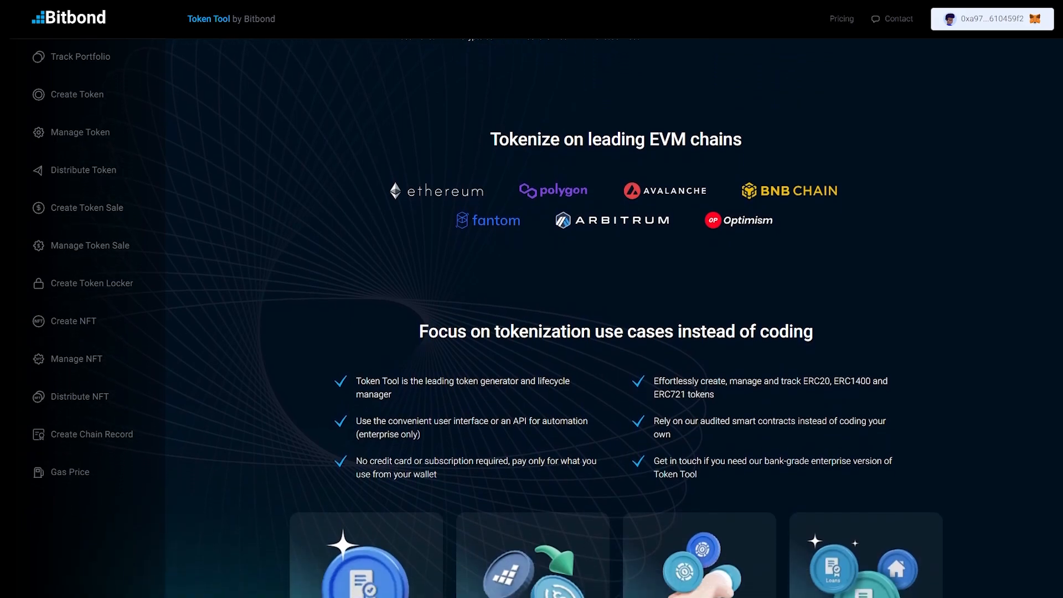
{"action": "scroll", "scroll_direction": "down", "scroll_amount": 3}
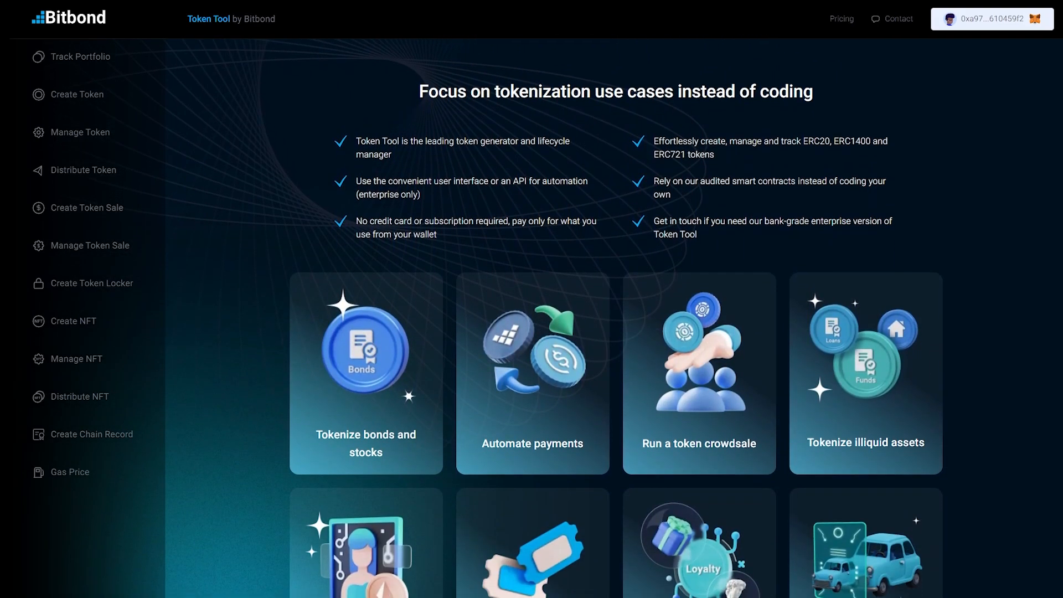
{"action": "scroll", "scroll_direction": "down", "scroll_amount": 3}
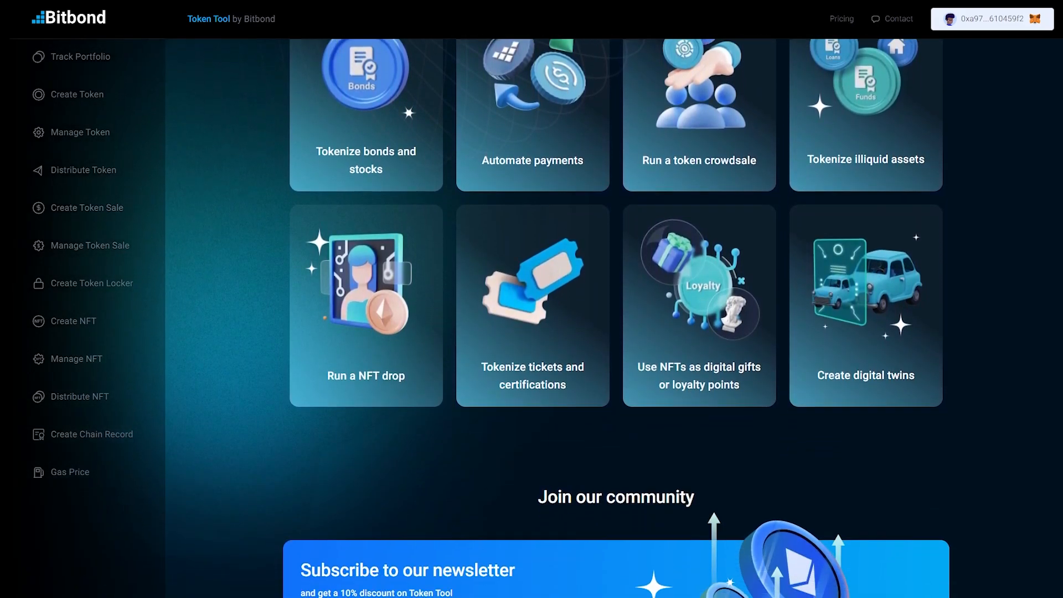
{"action": "scroll", "scroll_direction": "down", "scroll_amount": 3}
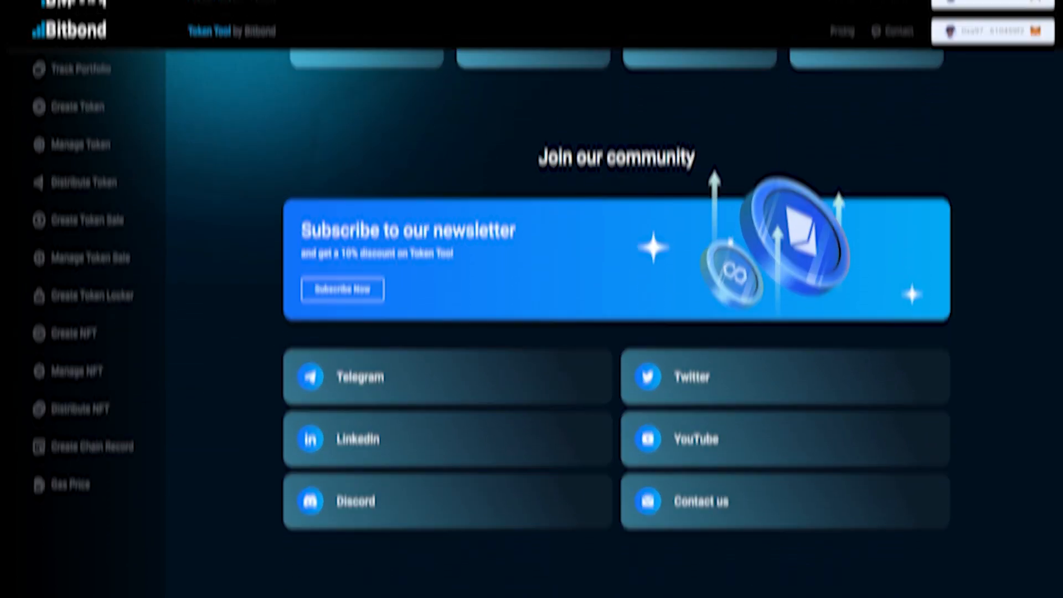